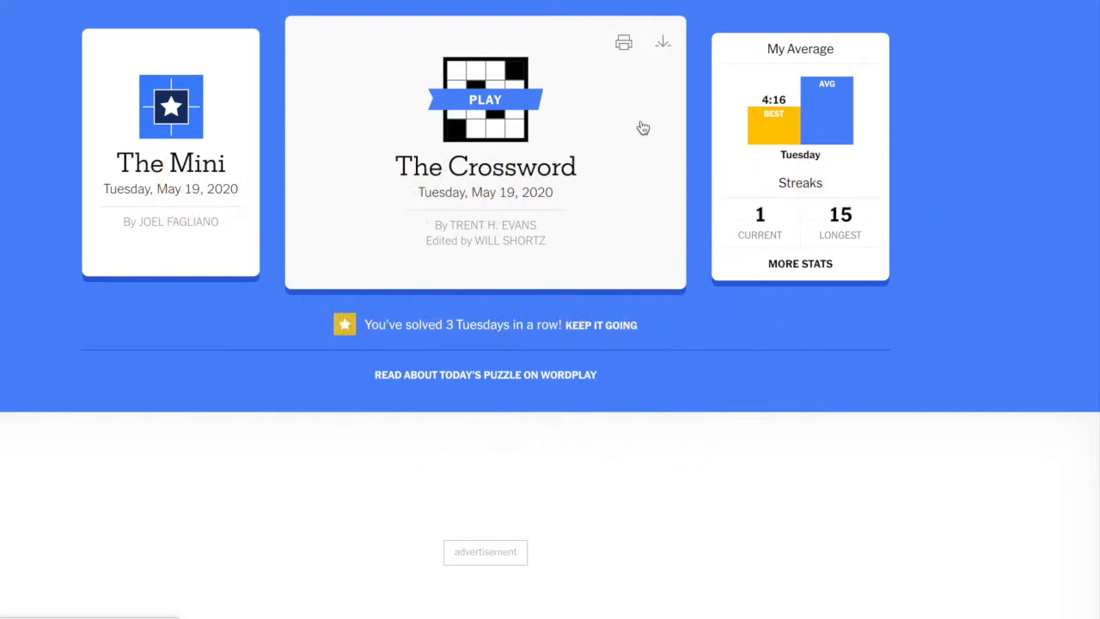
Step: Open the Tuesday, May 19, 2020 crossword from the puzzles page
click(484, 99)
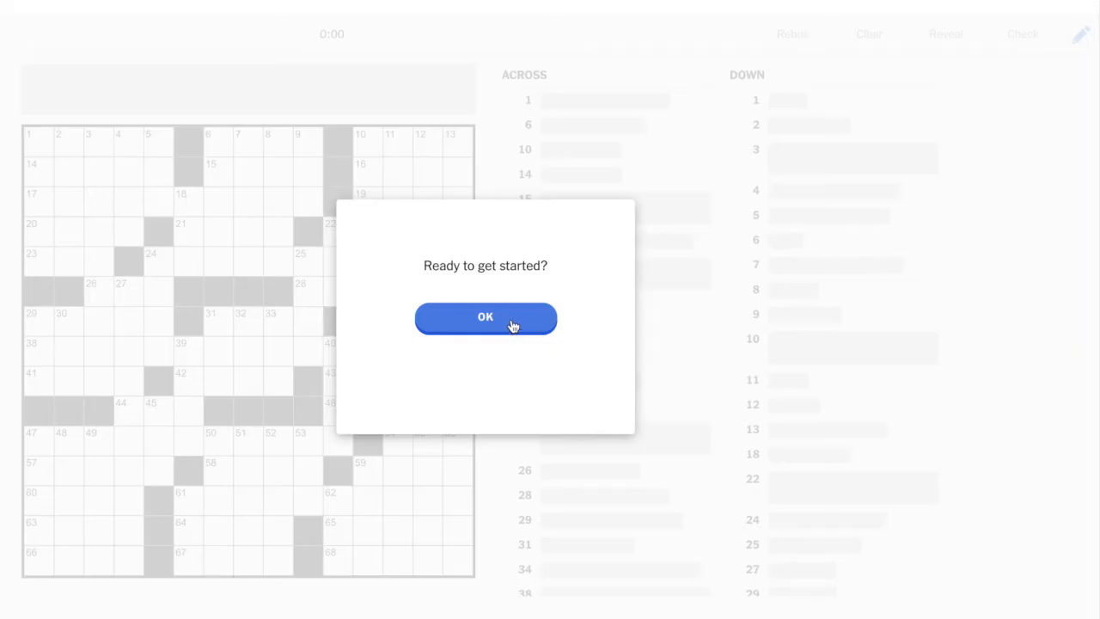
Step: Start the puzzle timer and enter ACHOO in the top-left corner
click(485, 318)
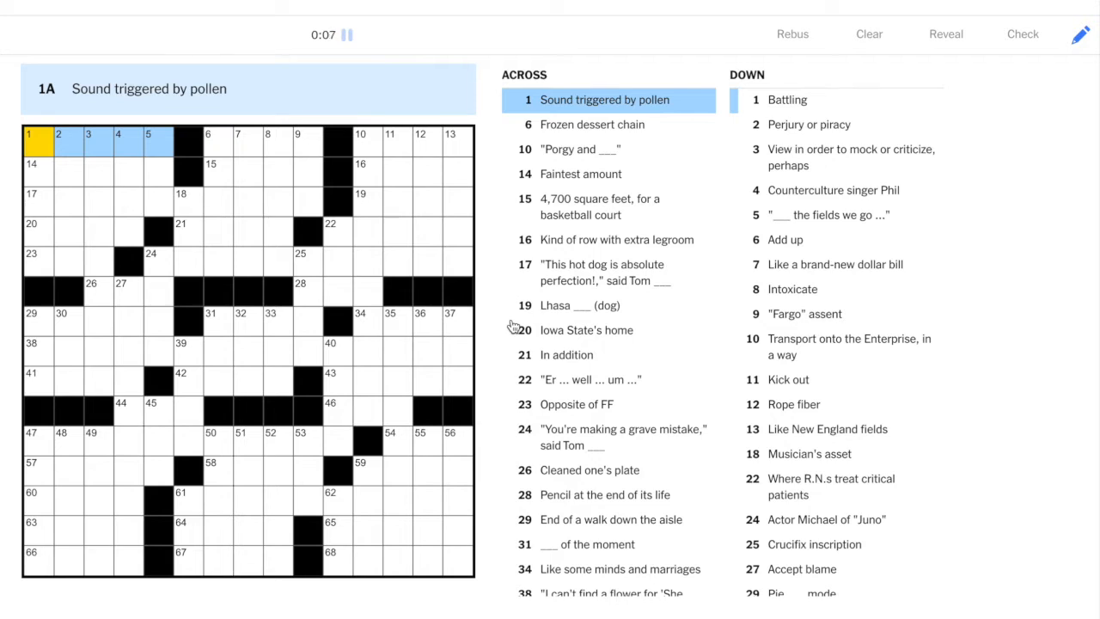
click(38, 138)
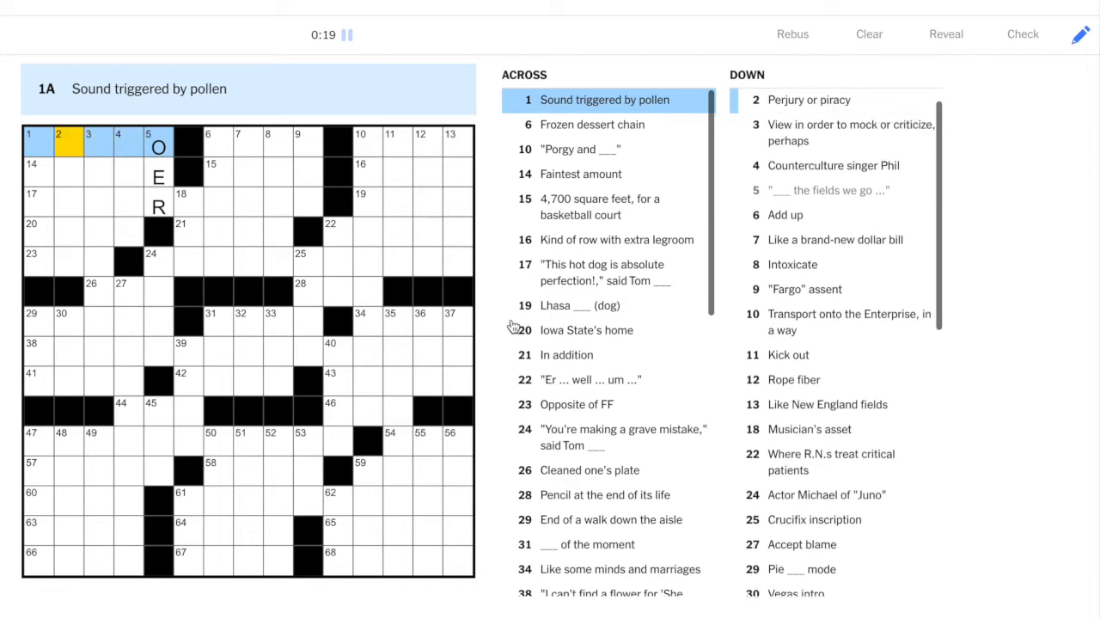
text(ACHOO)
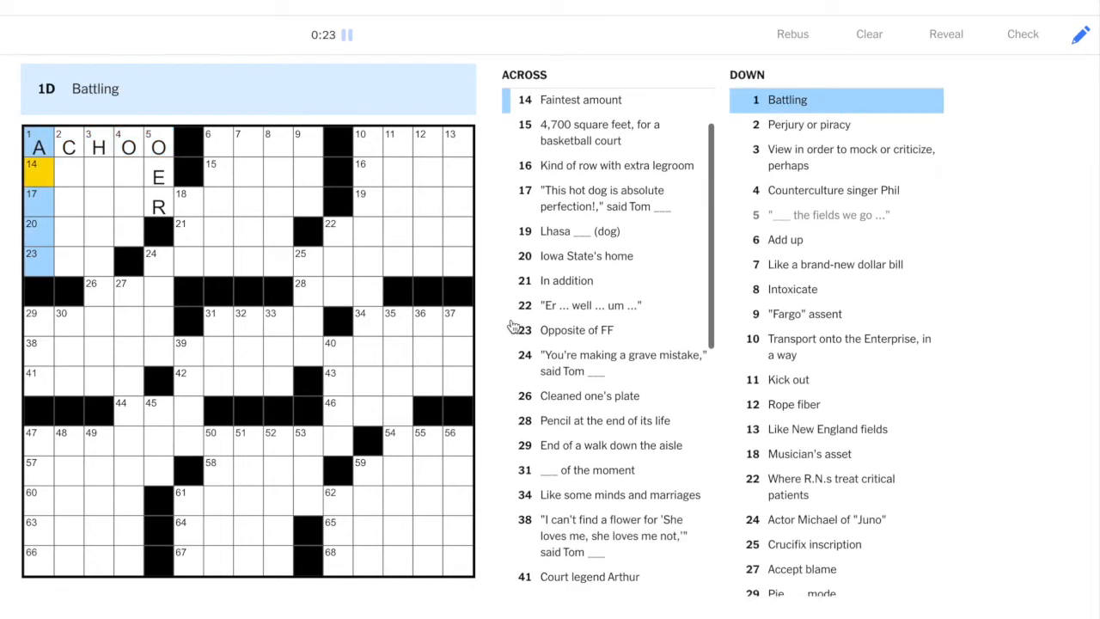
Step: Enter AMES for Iowa State's home and add nearby northwest letters
click(38, 169)
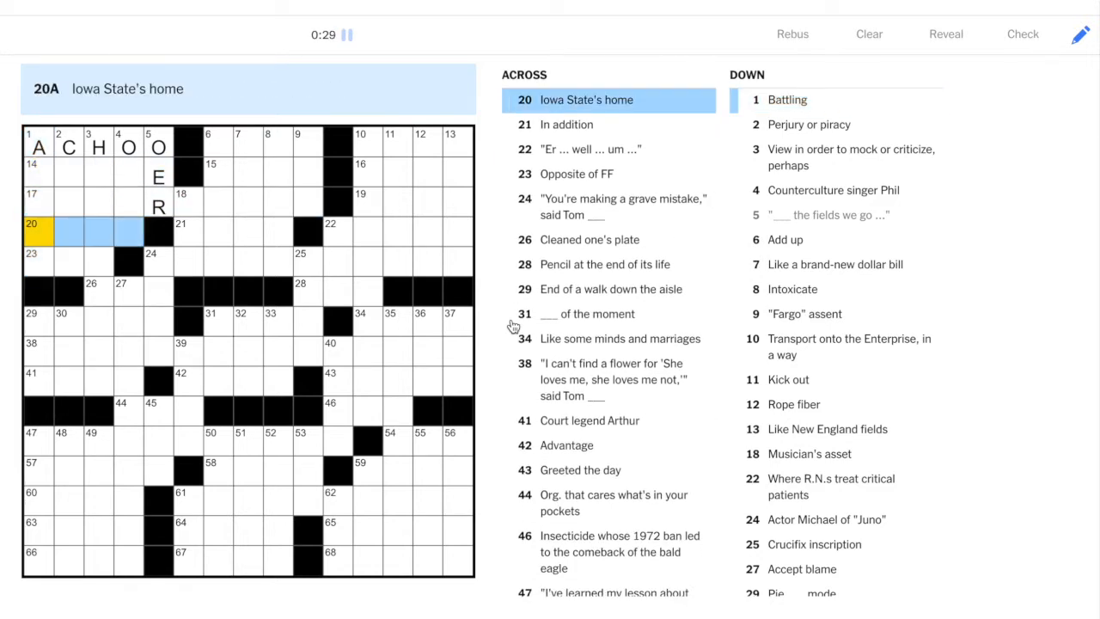
text(AMES)
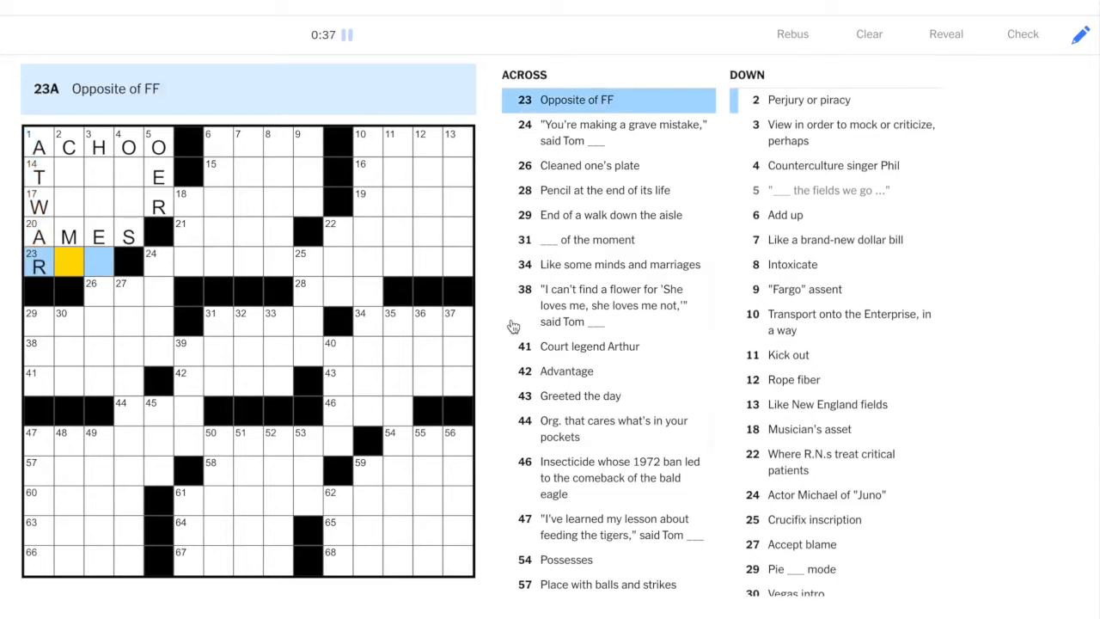
text(EW)
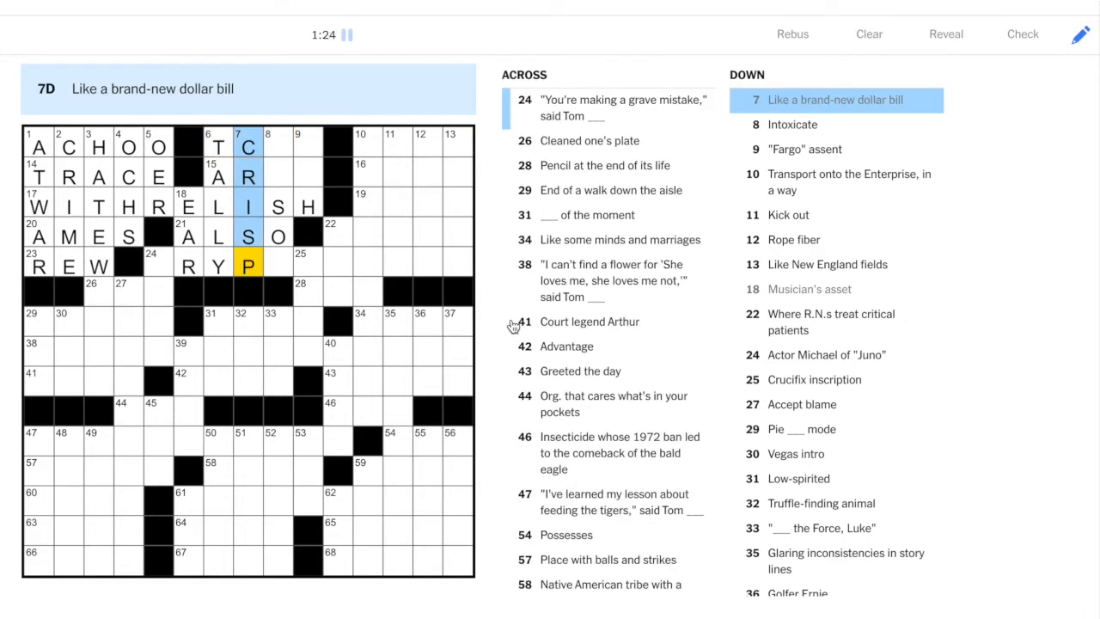
Step: Fill TCBY, AREA and the theme answer CRYPTICALLY in the upper rows
click(268, 147)
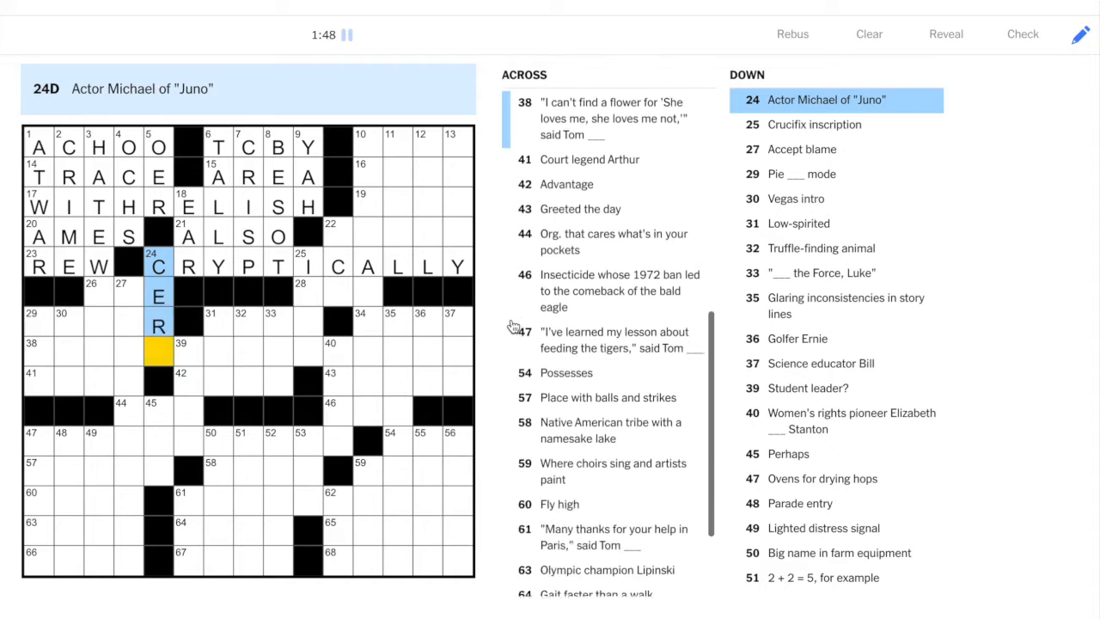
Step: Enter ATE for 'Cleaned one's plate', then ALTAR, ASHE and NUB
click(92, 297)
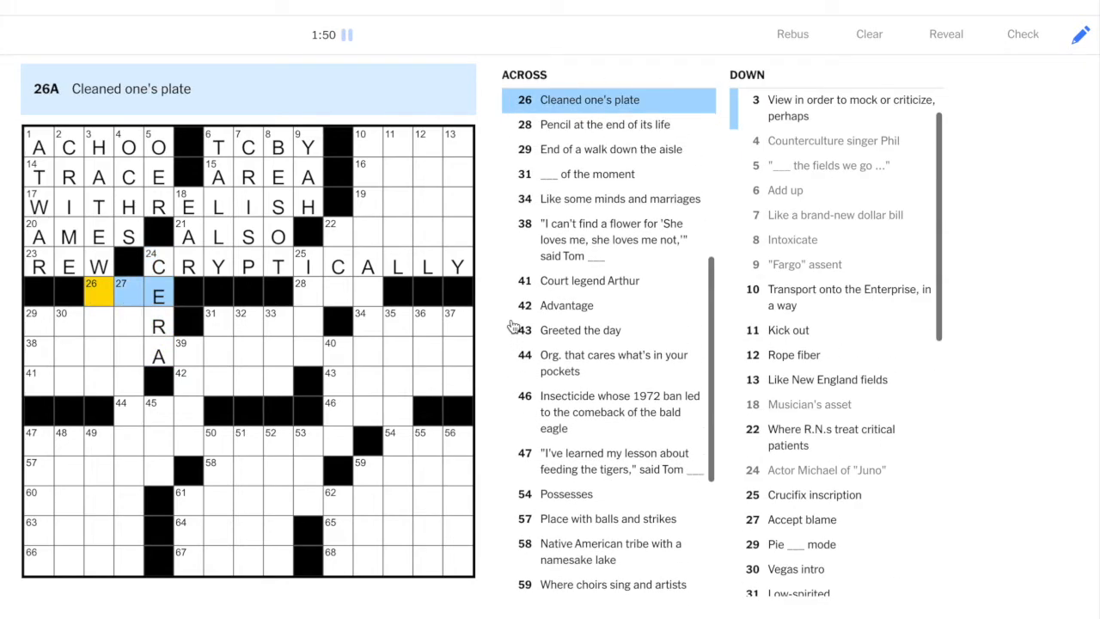
text(AT)
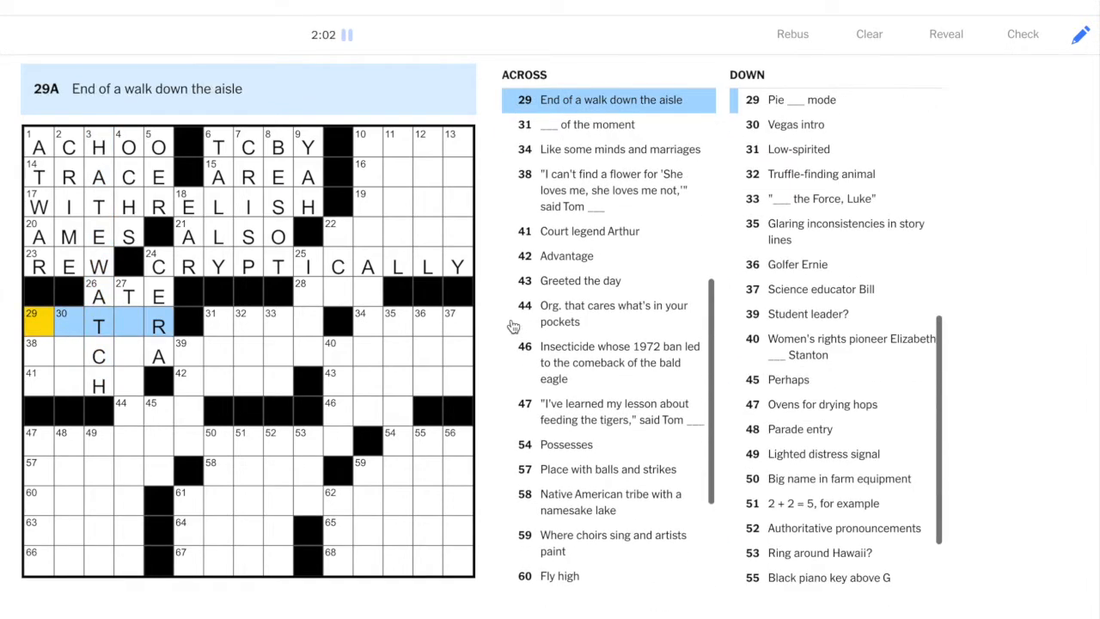
text(ALTAR)
click(39, 349)
text(ALA)
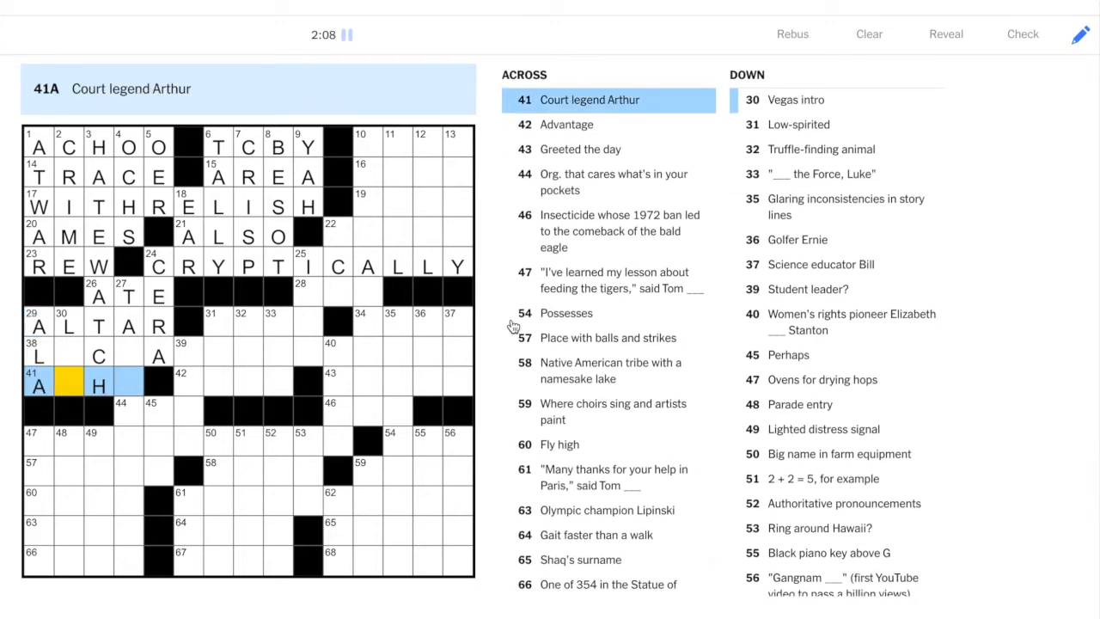
text(SHE)
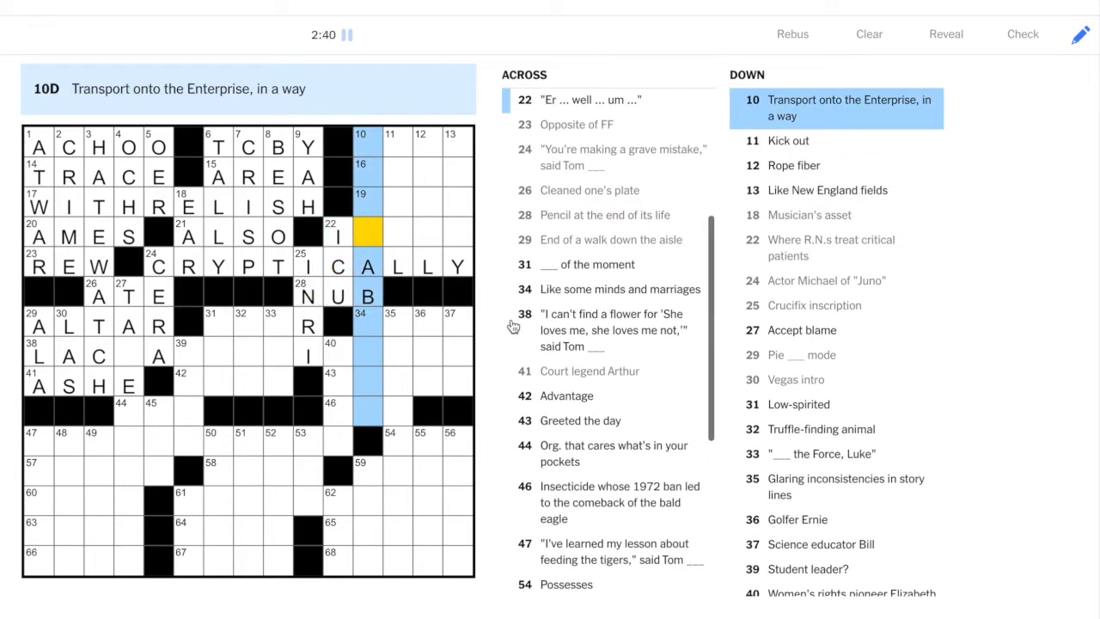
Step: Fill BEAMABOARD at 10-Down plus EXPEL, BESS, EXIT, APSO, IMEAN and SISAL
click(363, 236)
text(BEAMABOARD)
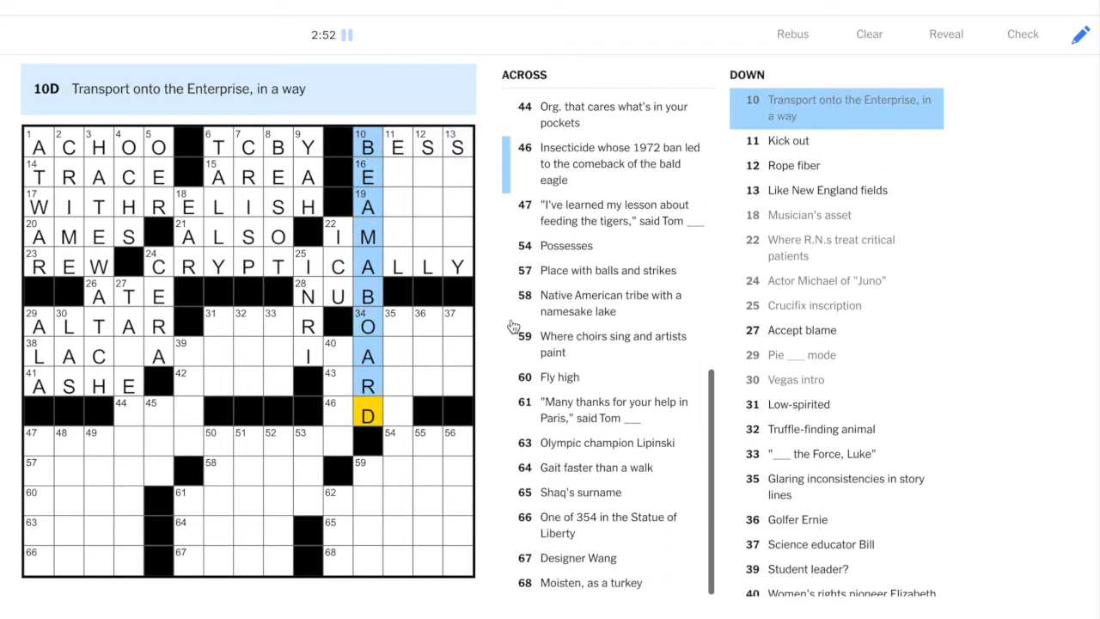
click(396, 236)
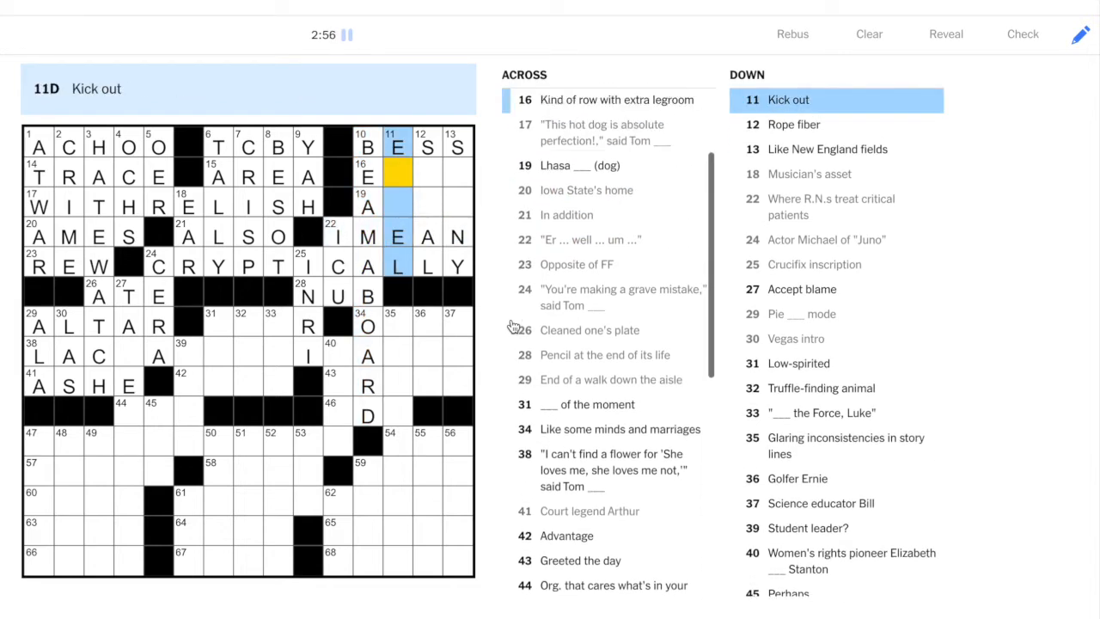
text(XP)
click(429, 204)
text(IS)
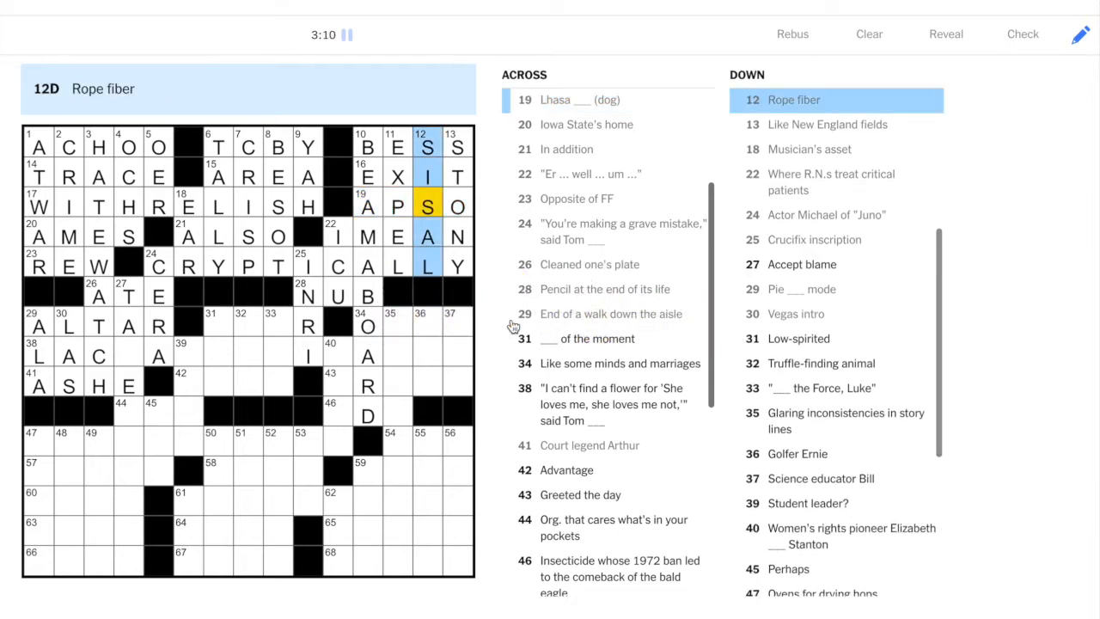
click(395, 204)
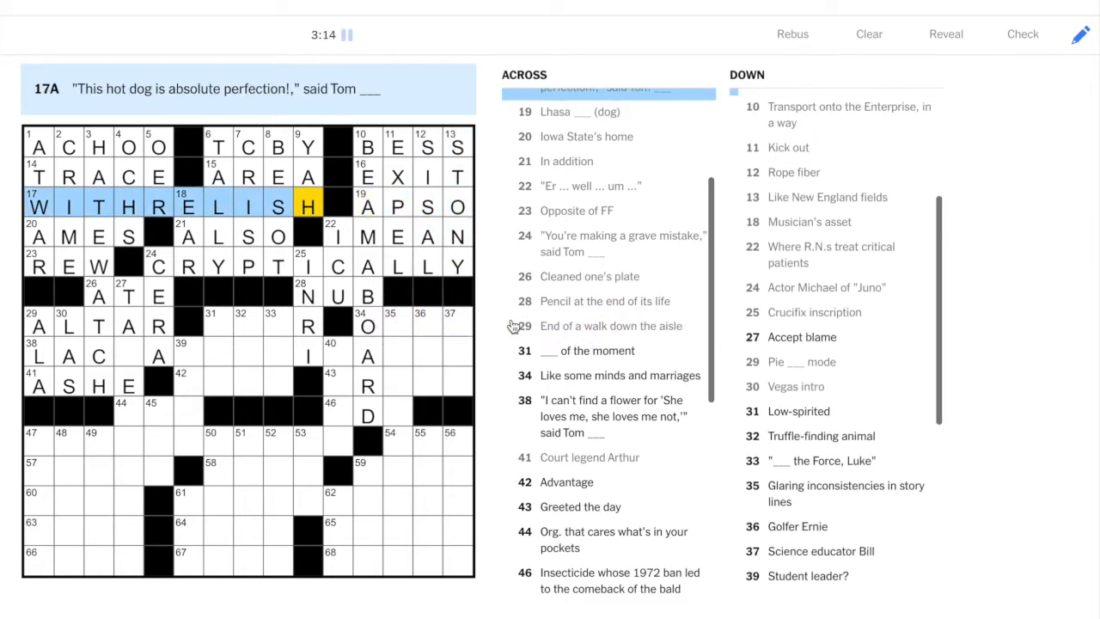
Step: Fill SPUR, EDGE and the theme answer LACKADAISICALLY across the middle rows
click(217, 326)
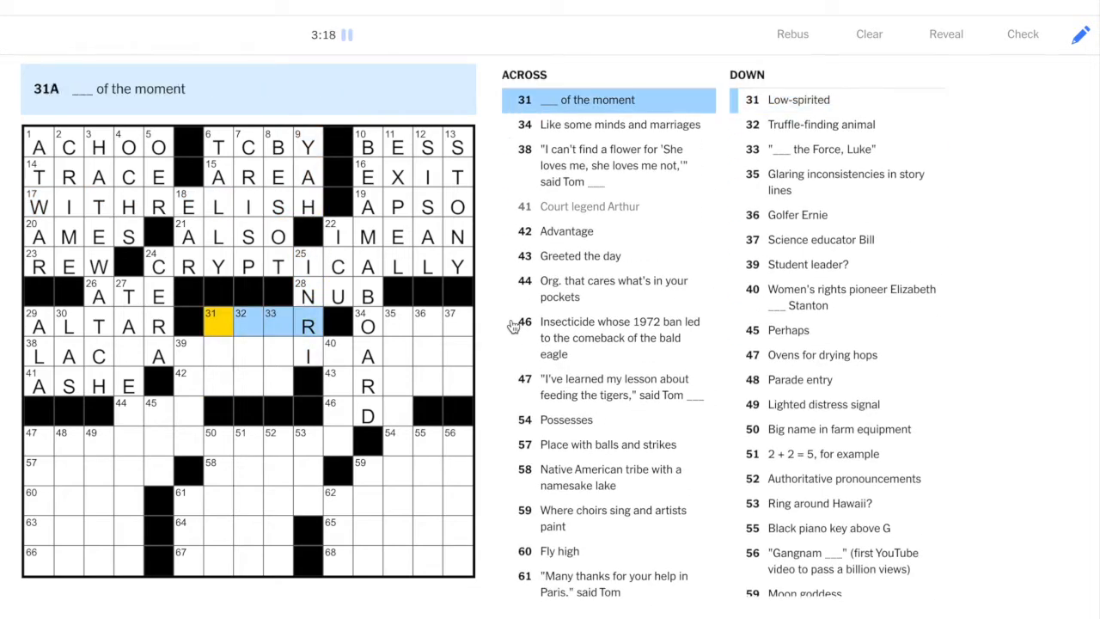
text(SPU)
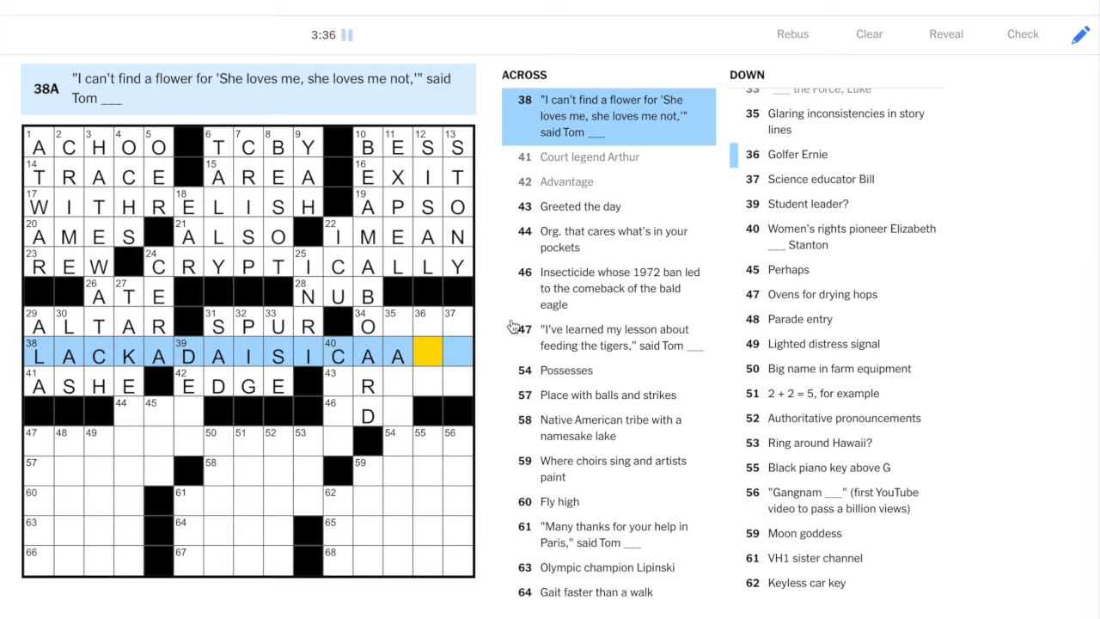
text(LLY)
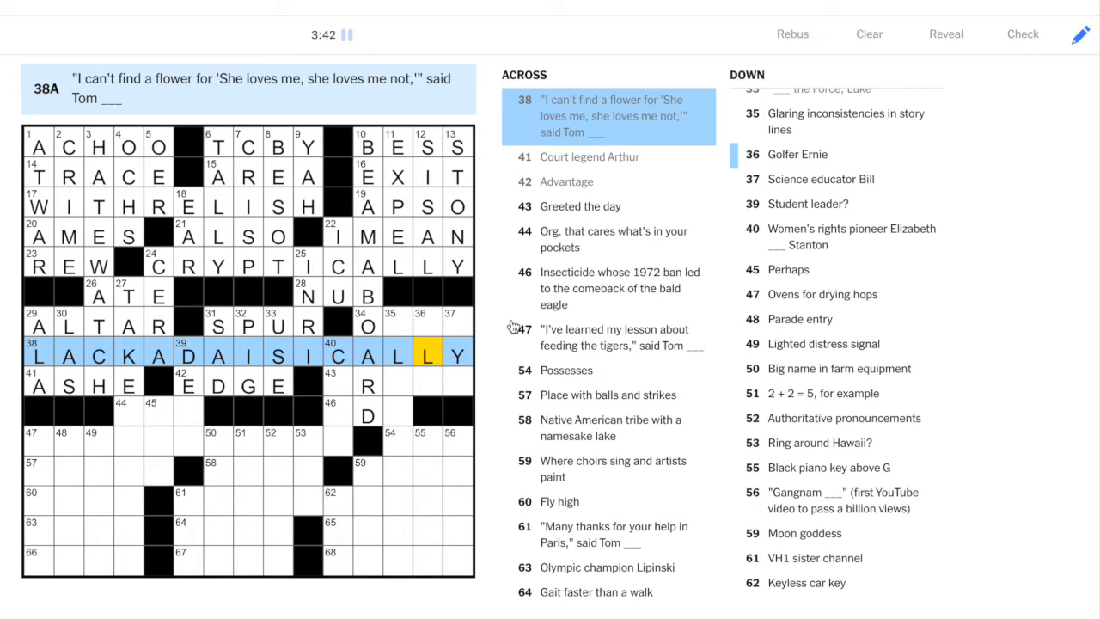
click(365, 325)
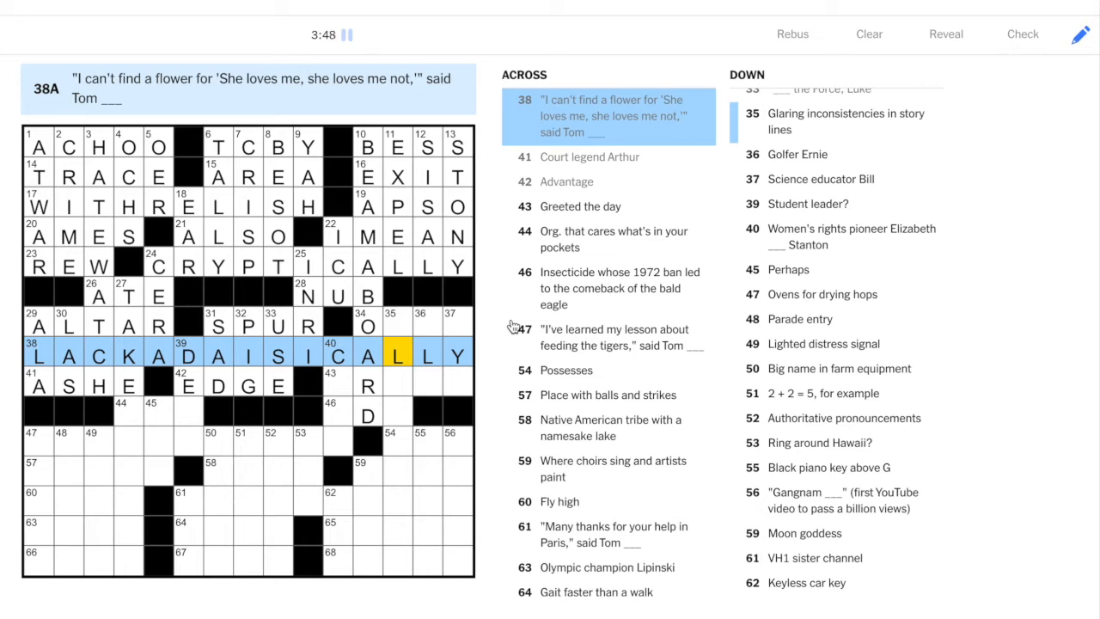
click(397, 325)
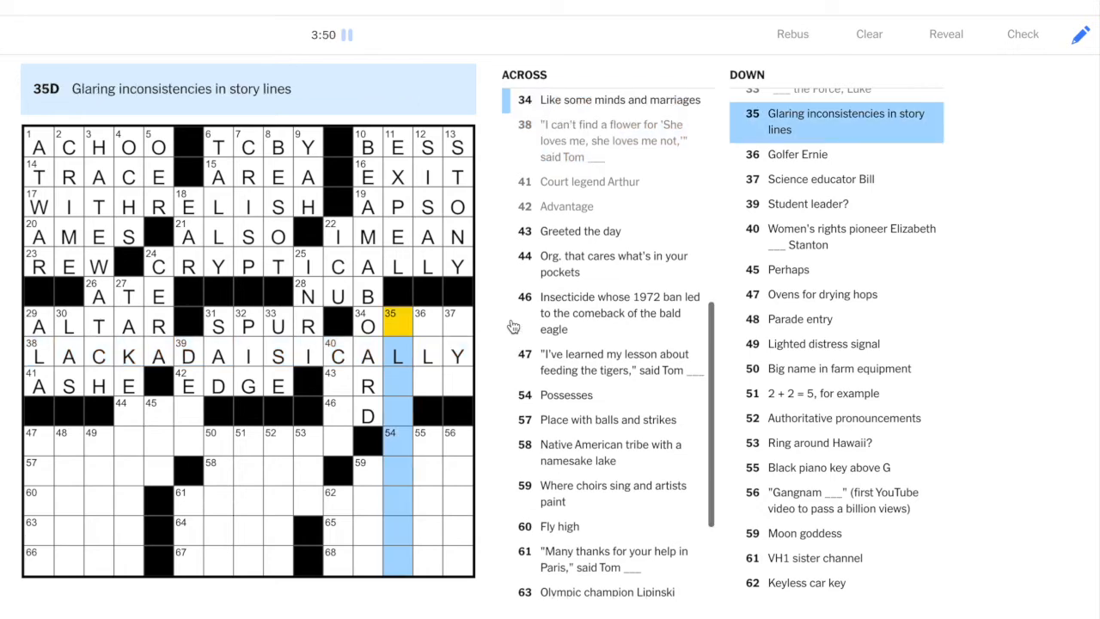
Step: Fill PLOTHOLES, FLAT for 55-Down and the southeast answers through ONEAL
click(368, 325)
text(PLOTHOLES)
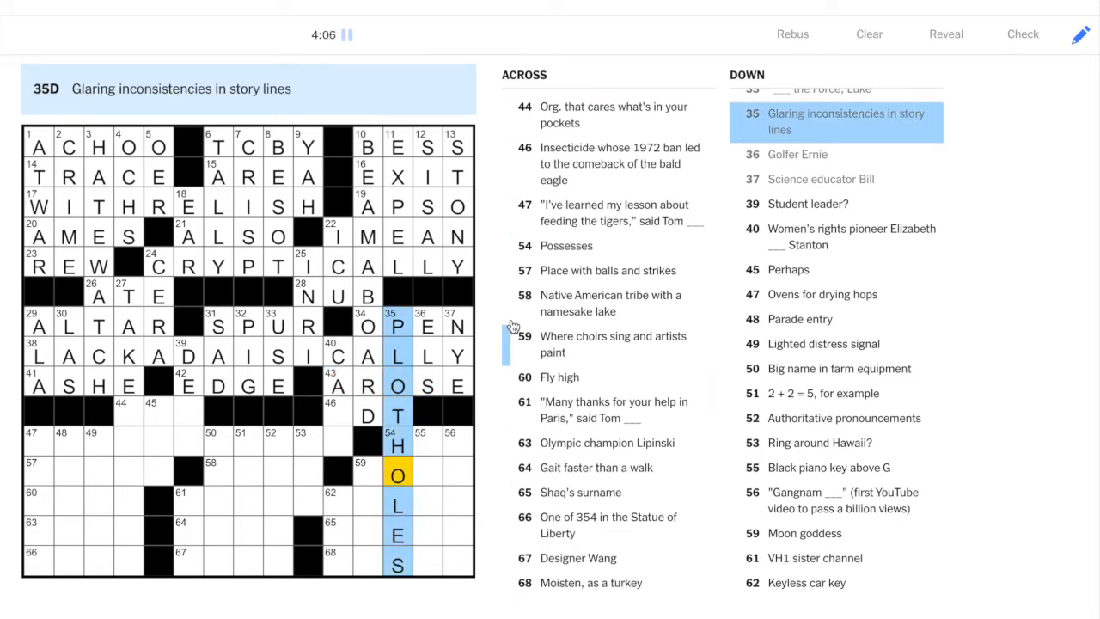
click(362, 413)
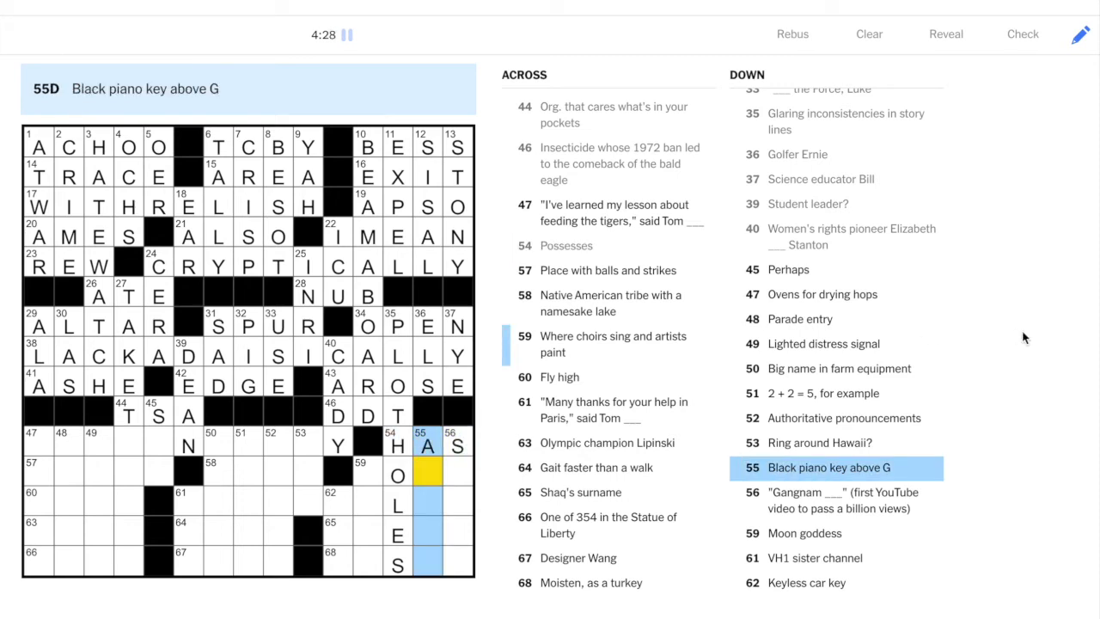
text(FLAT)
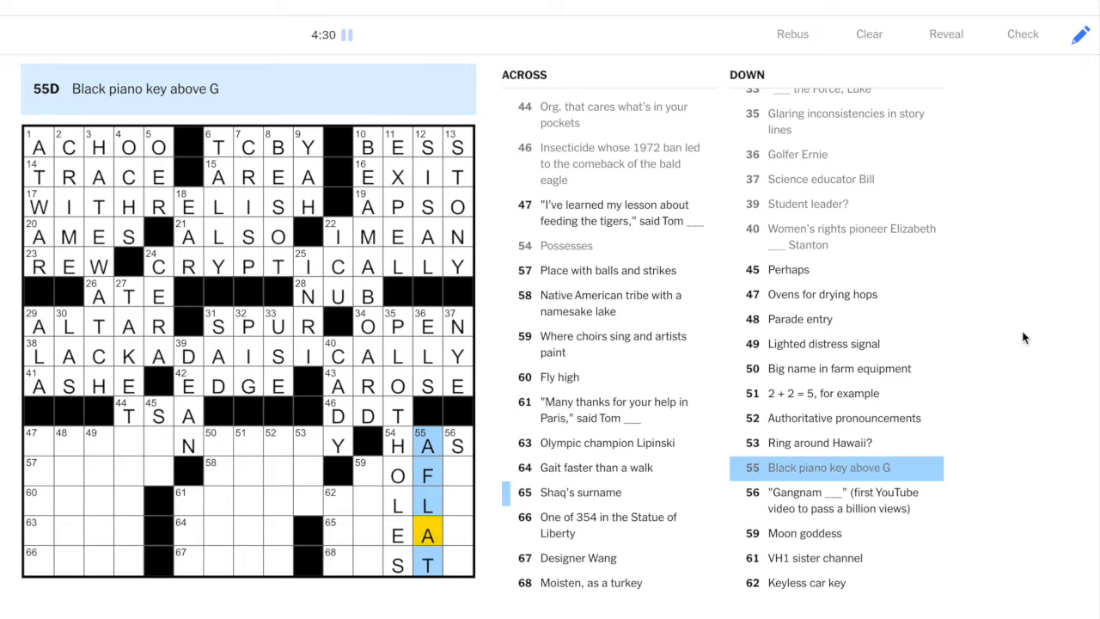
click(456, 444)
text(ONEAL)
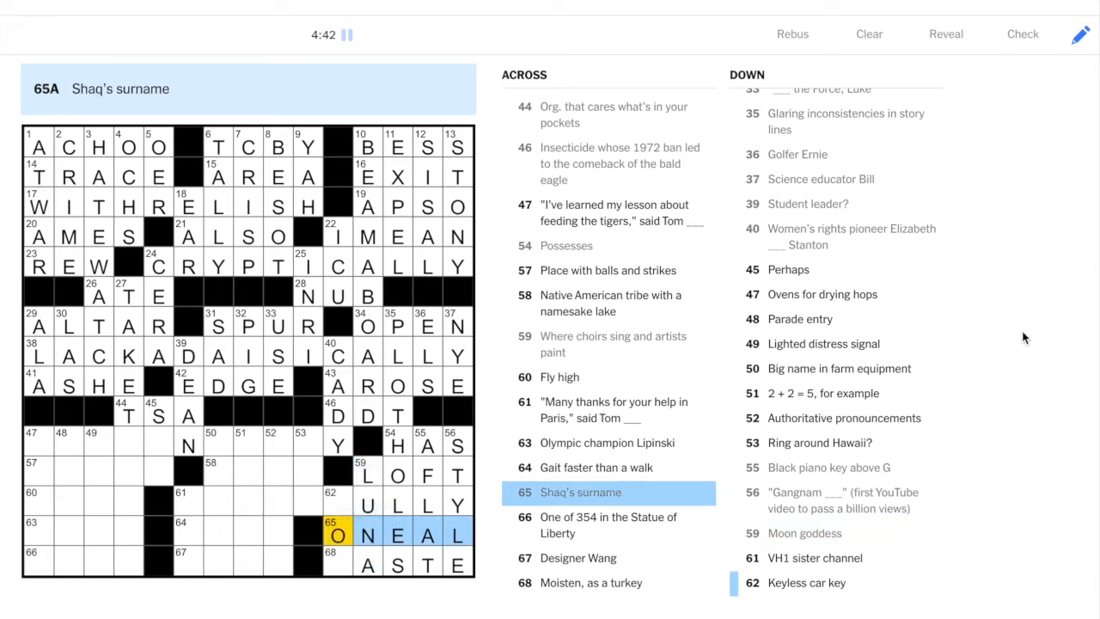
Step: Enter MERCIFULLY, ERIE, TROT, VERA and ONEHANDEDLY across the bottom middle
click(806, 583)
text(FOB)
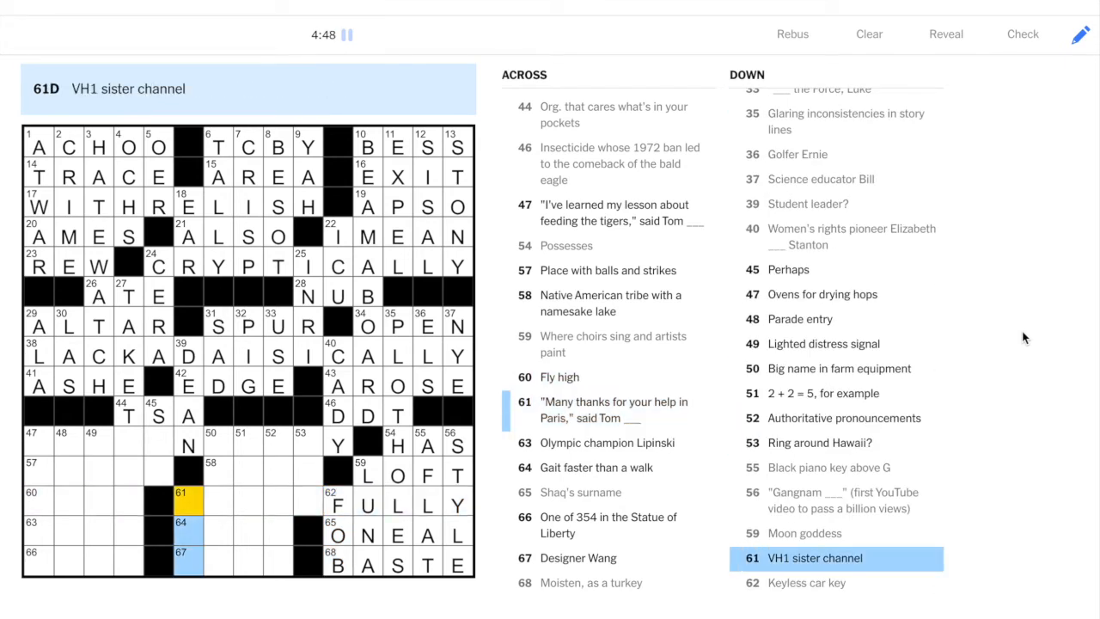
click(580, 558)
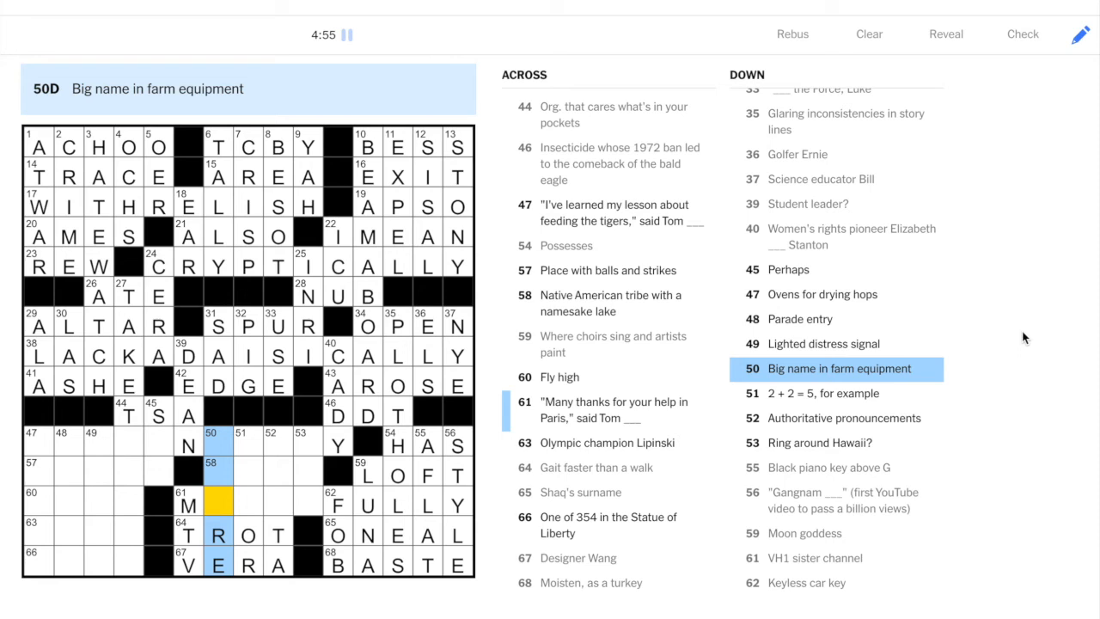
text(DEDL)
click(264, 472)
text(ERIE)
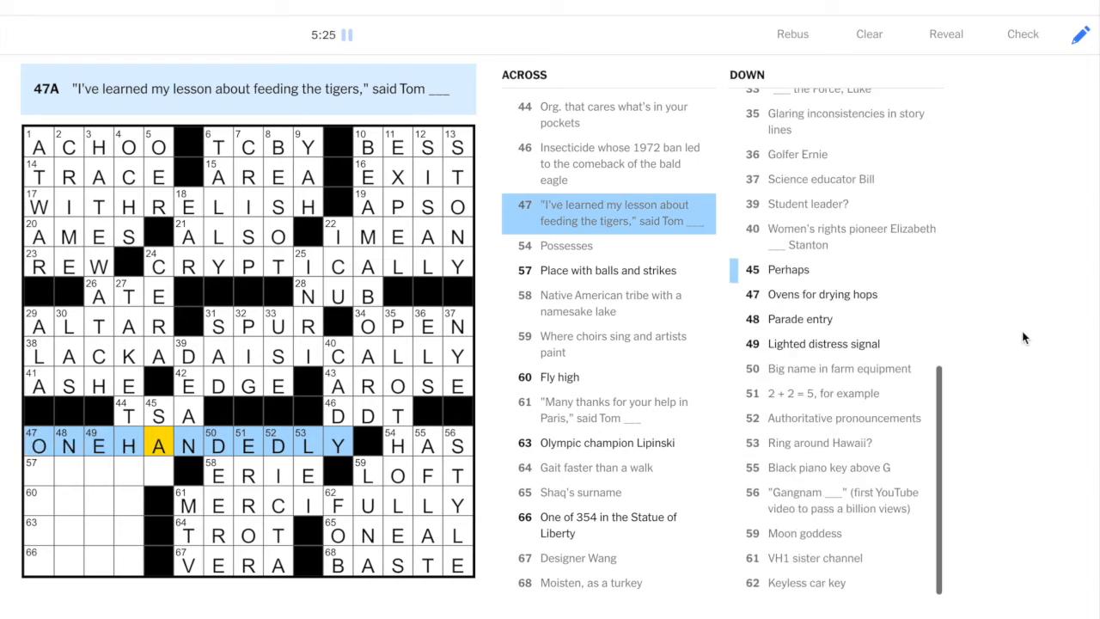
Step: Fix 47-Across to OFFHANDEDLY and finish the lower-left answers like FLOAT
click(823, 294)
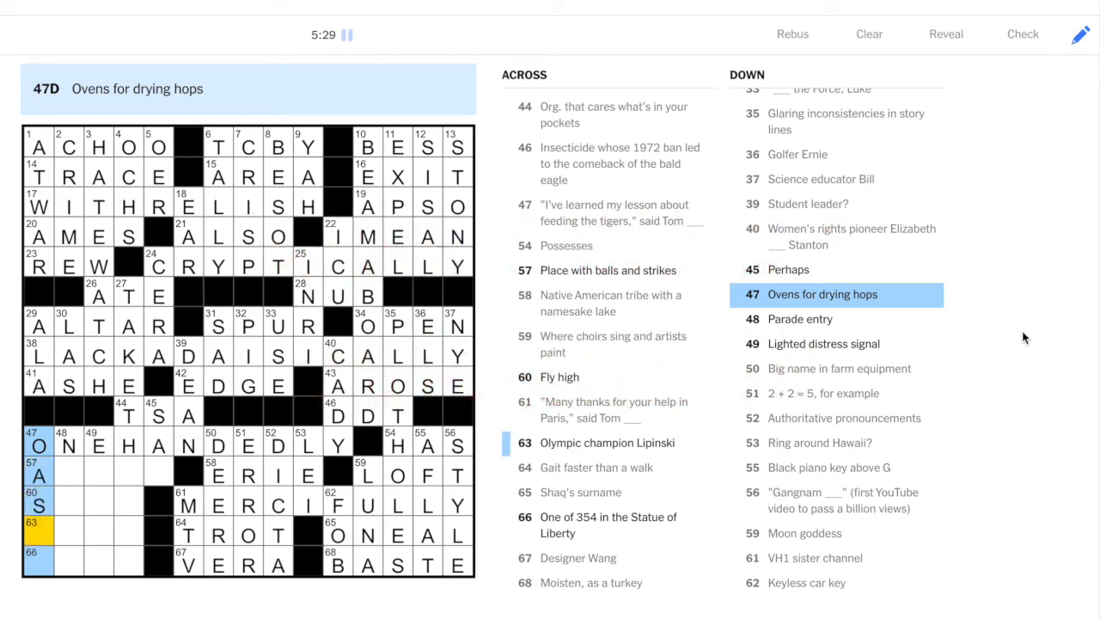
text(TS)
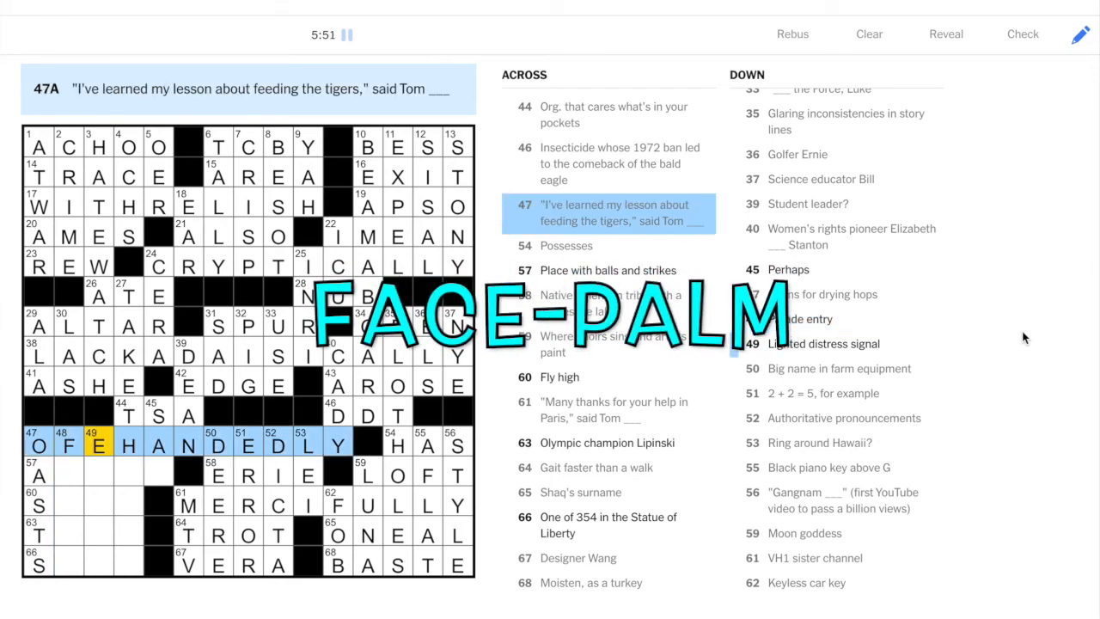
click(67, 446)
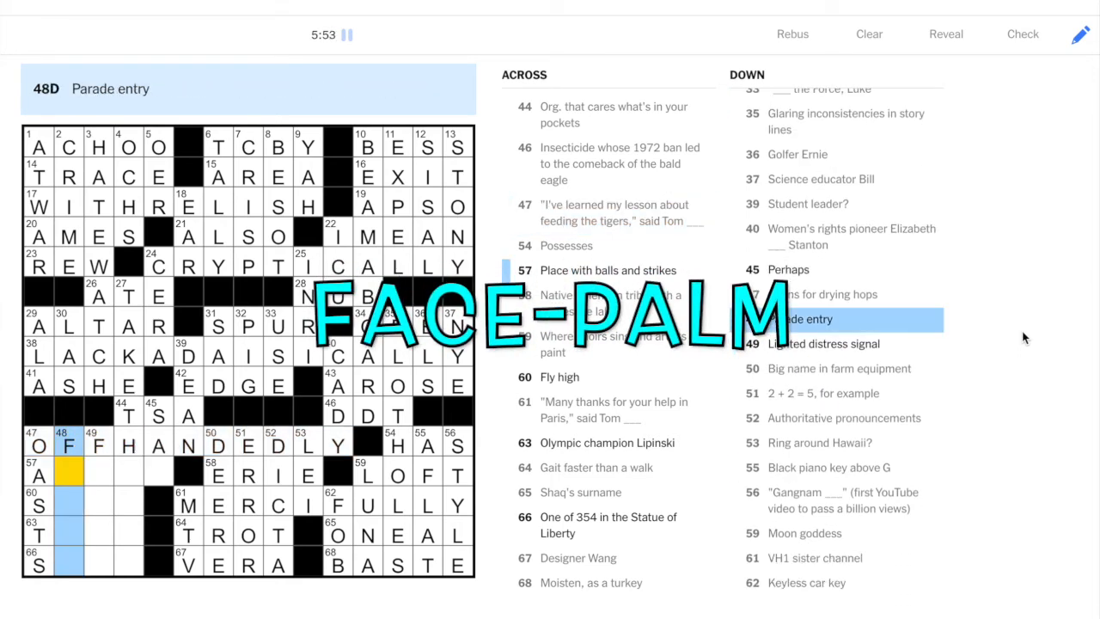
text(LOAT)
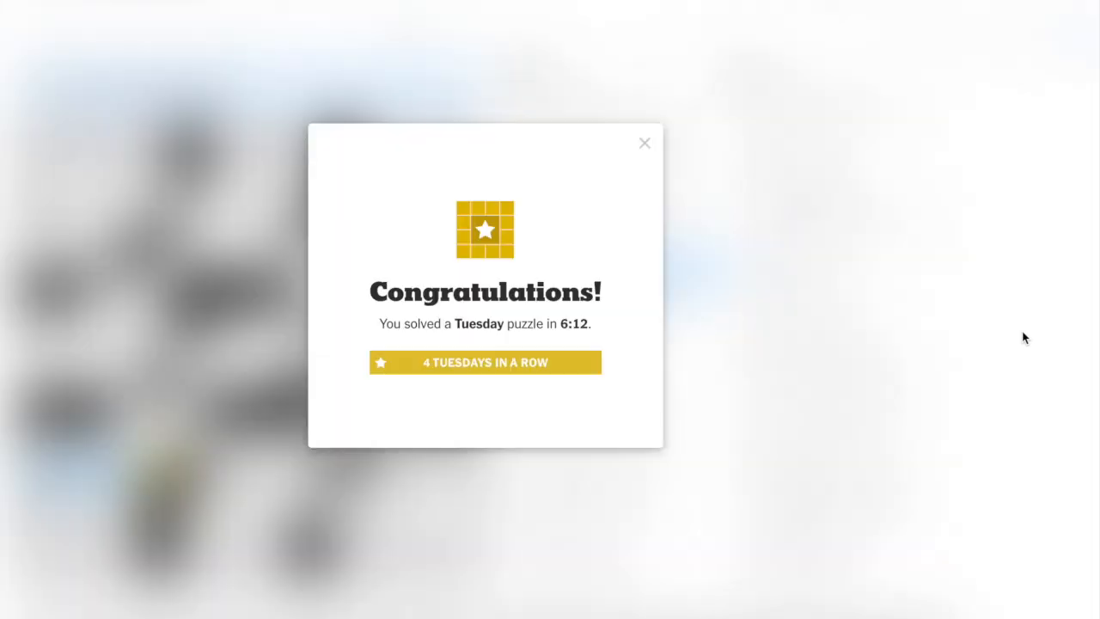
mouse_move(645, 143)
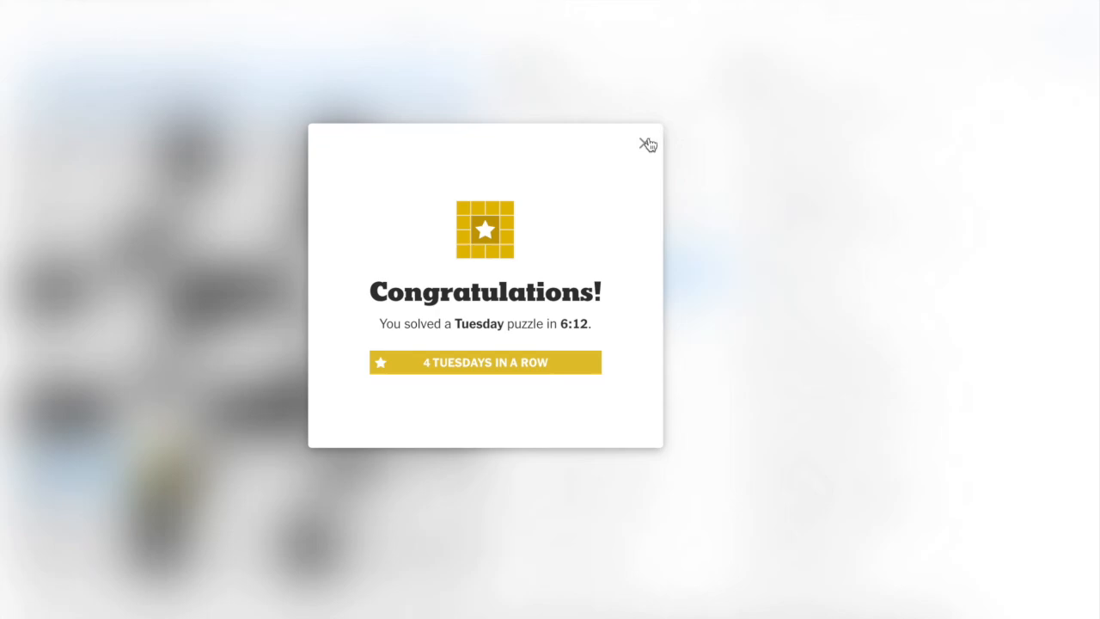
Step: Dismiss the Congratulations popup to view the grid solved in 6:12
click(648, 143)
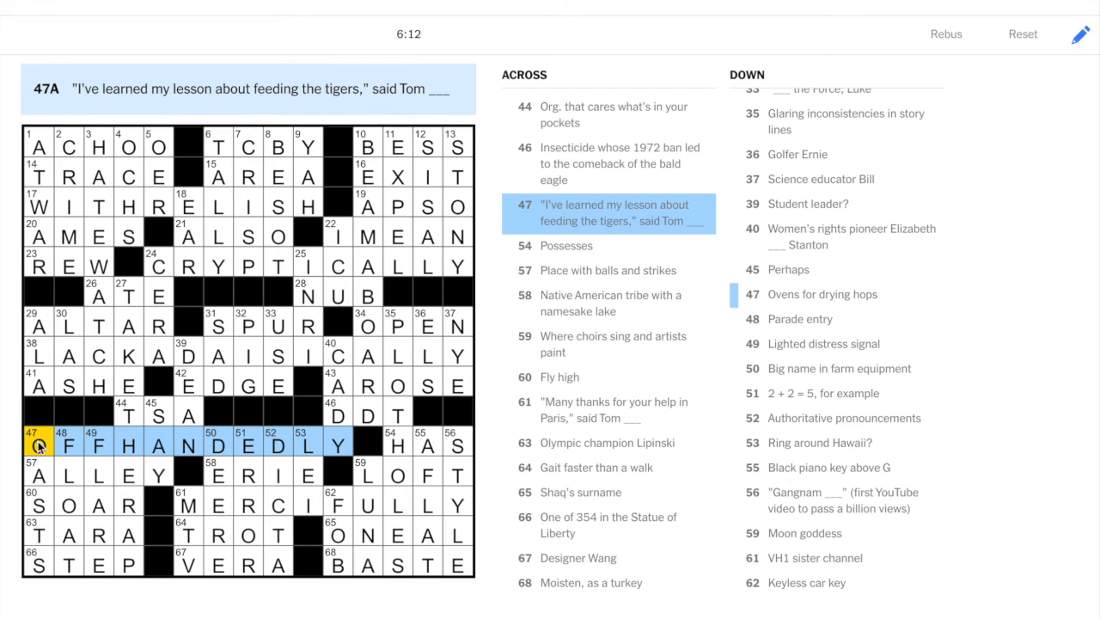
text(O)
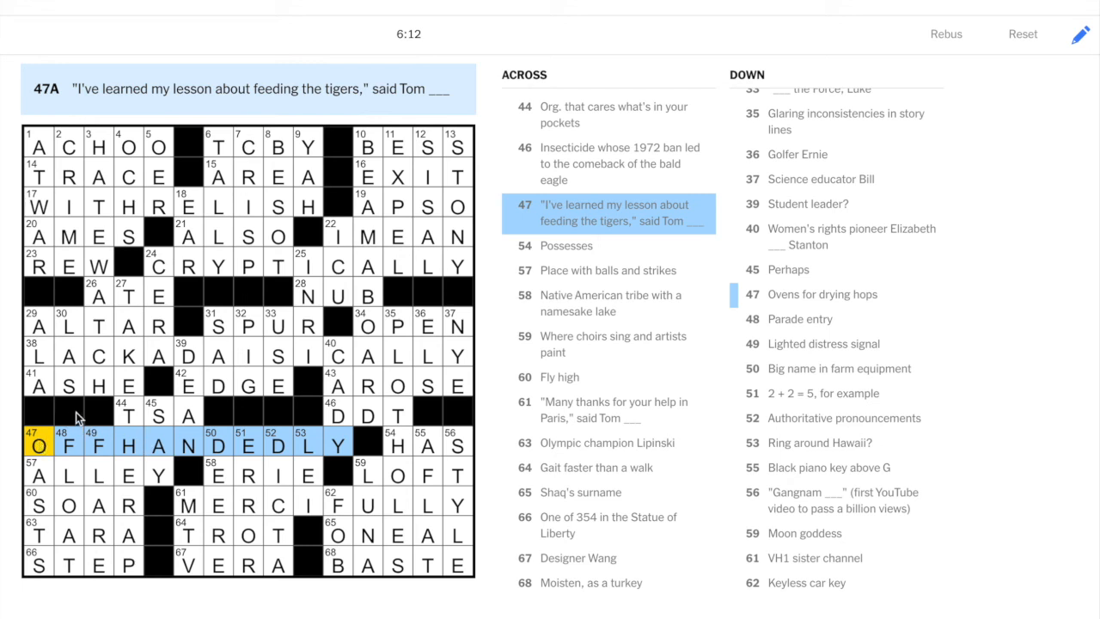
mouse_move(415, 67)
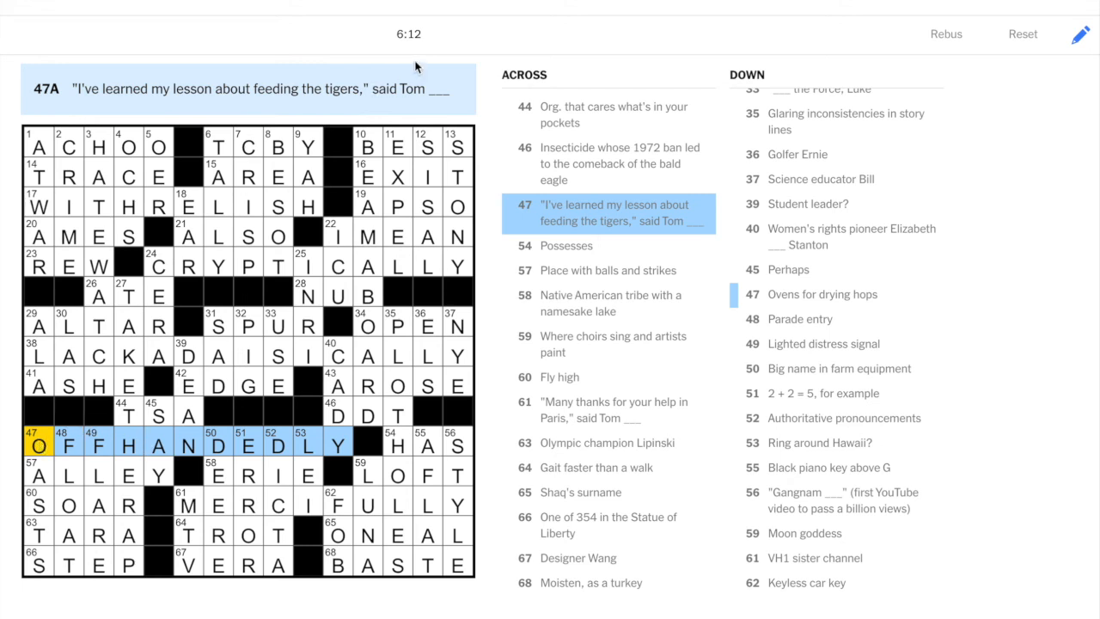
mouse_move(688, 95)
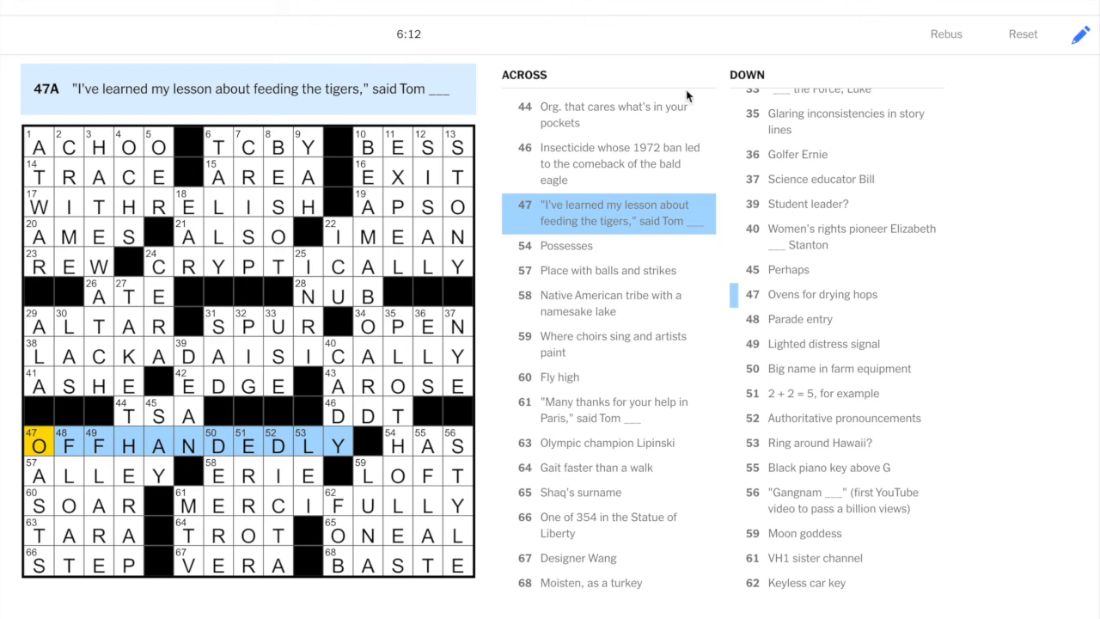
mouse_move(985, 185)
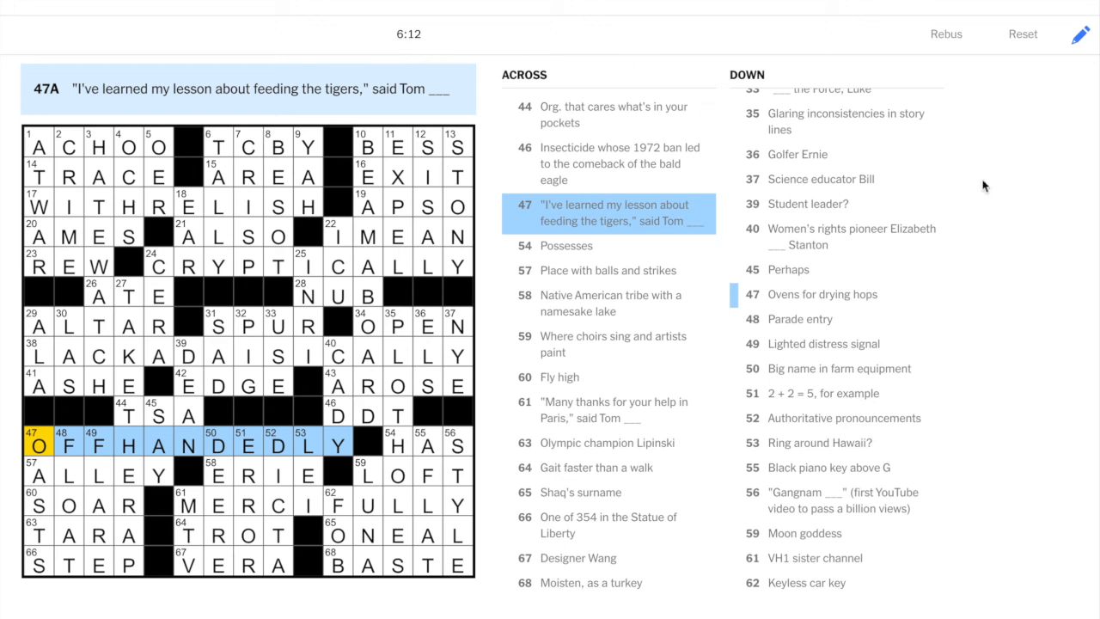
mouse_move(404, 400)
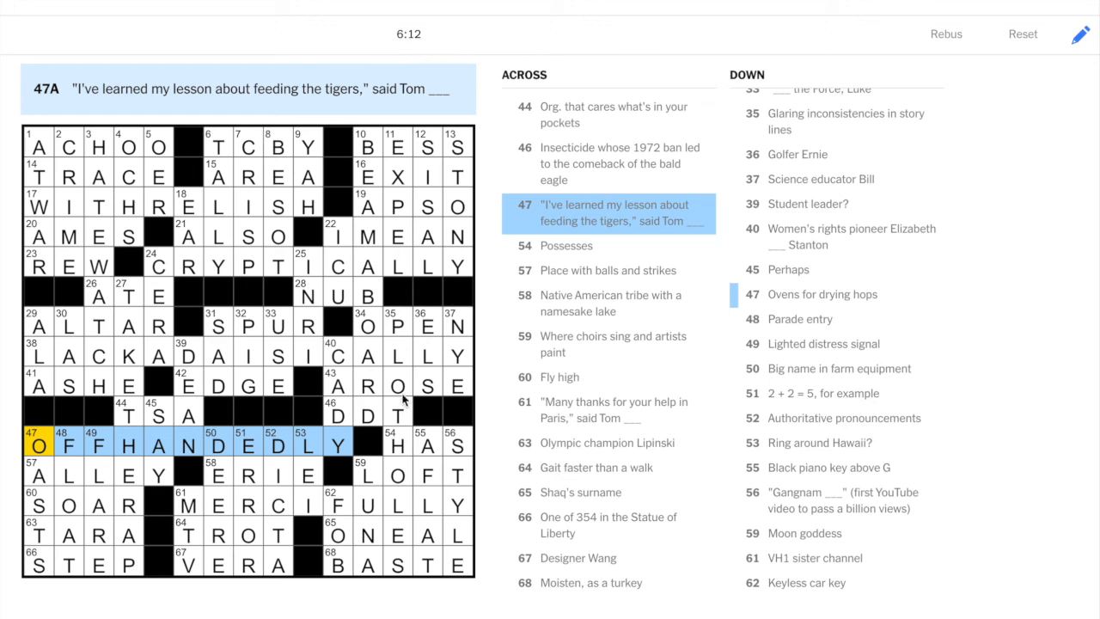
mouse_move(286, 253)
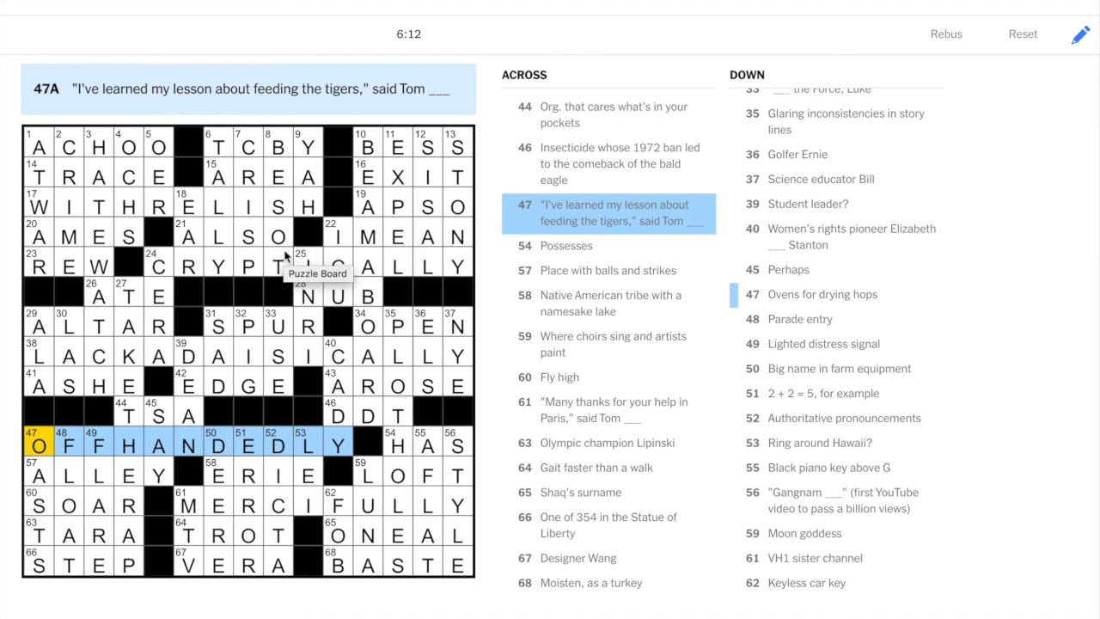
mouse_move(378, 264)
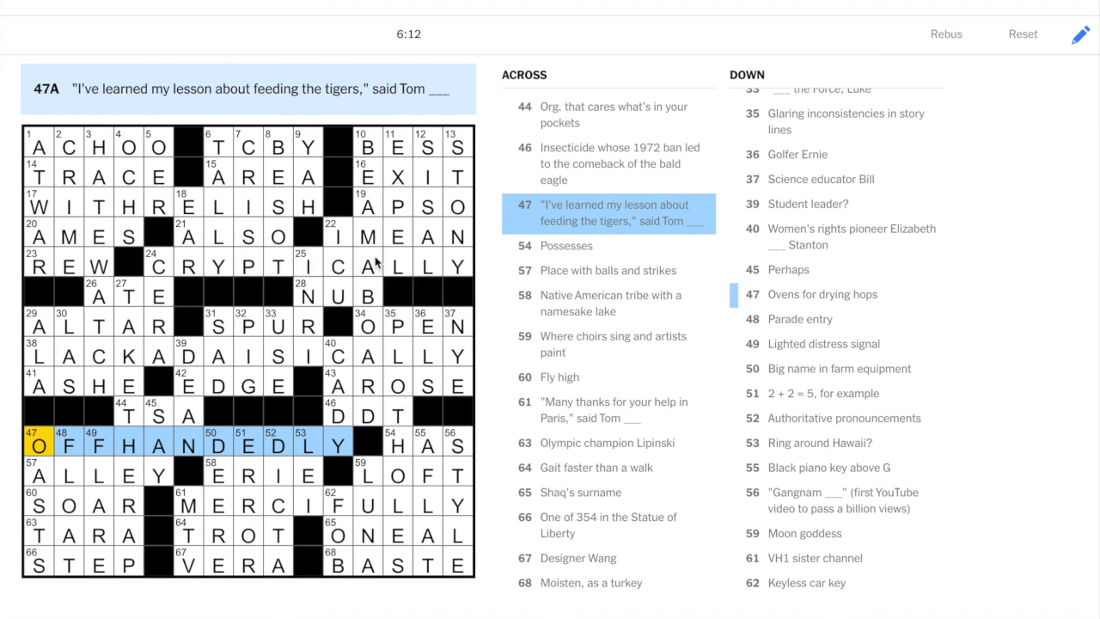
mouse_move(485, 264)
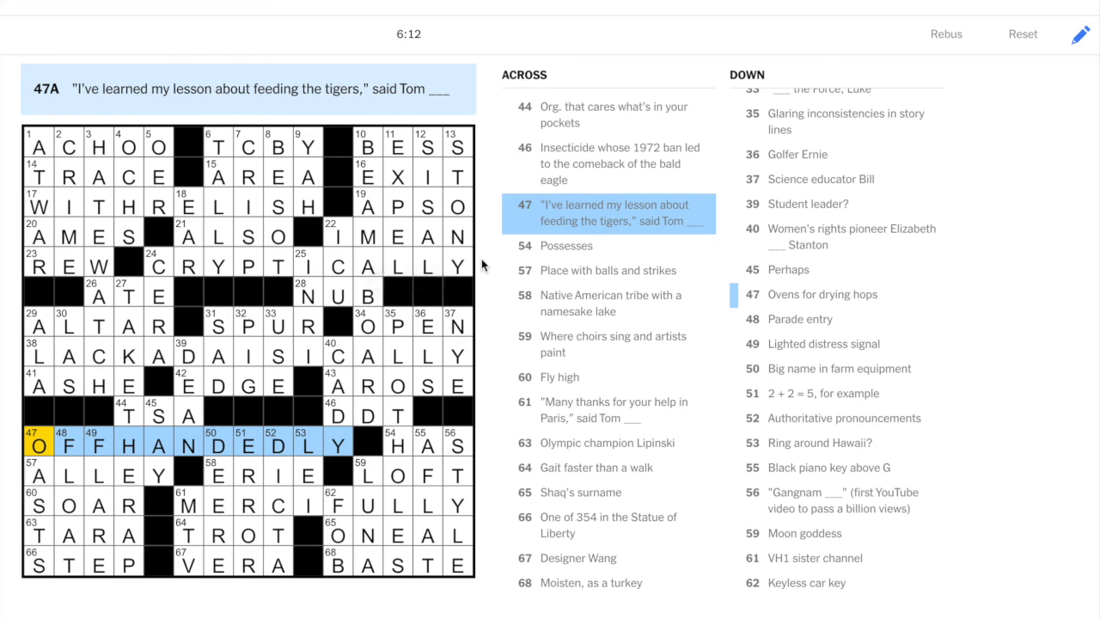
mouse_move(493, 328)
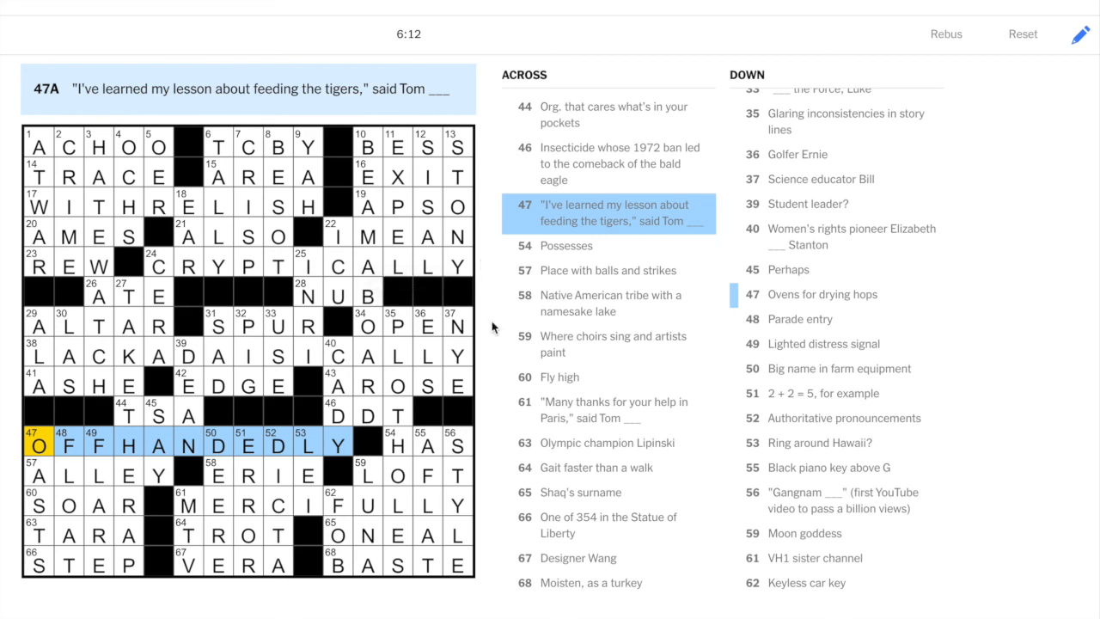
mouse_move(137, 364)
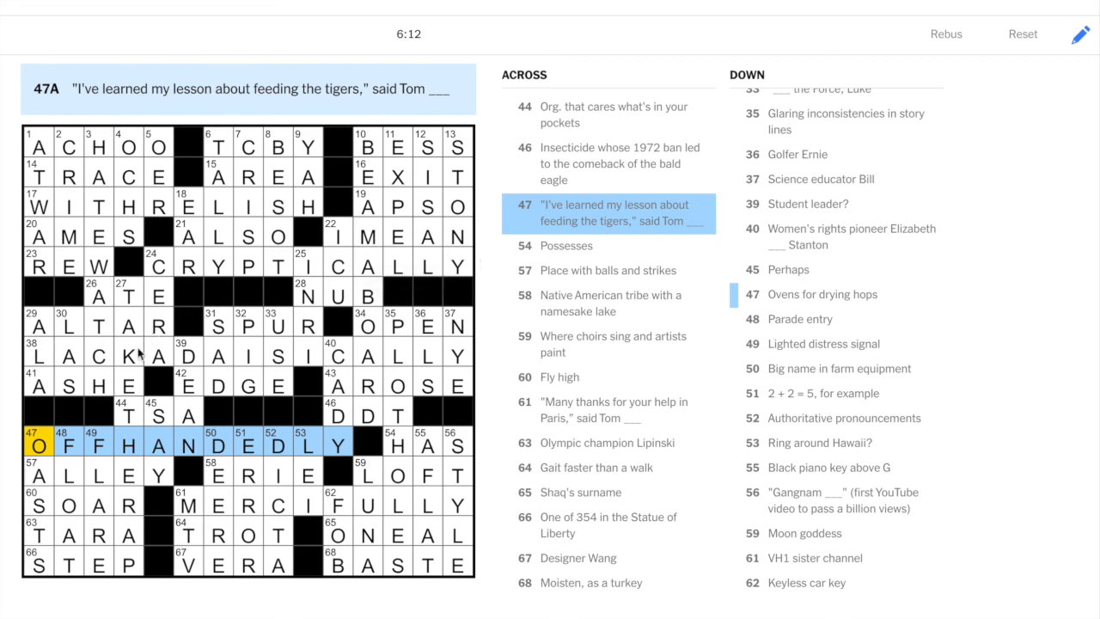